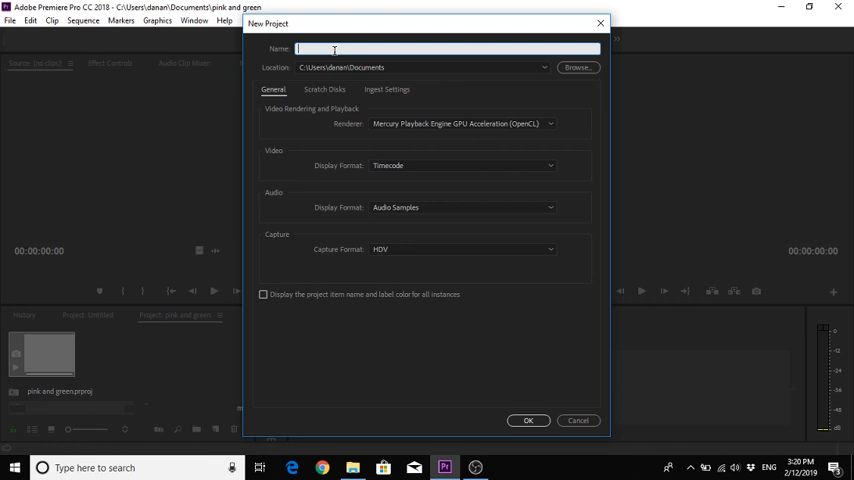
Name the new project 'pink and green' and confirm overwriting the existing one
text(pink and green)
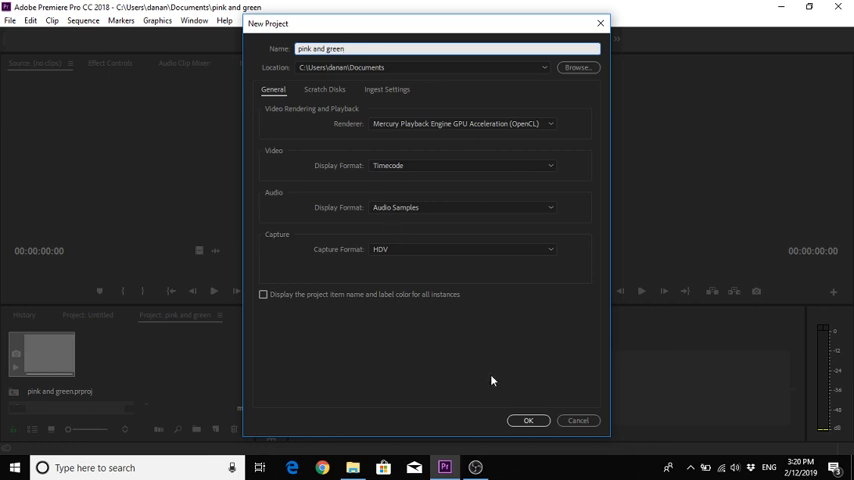
click(528, 420)
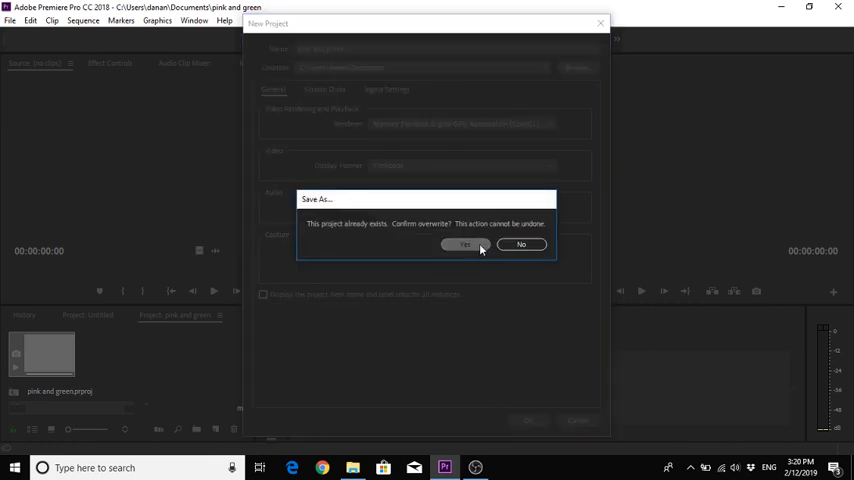
click(463, 244)
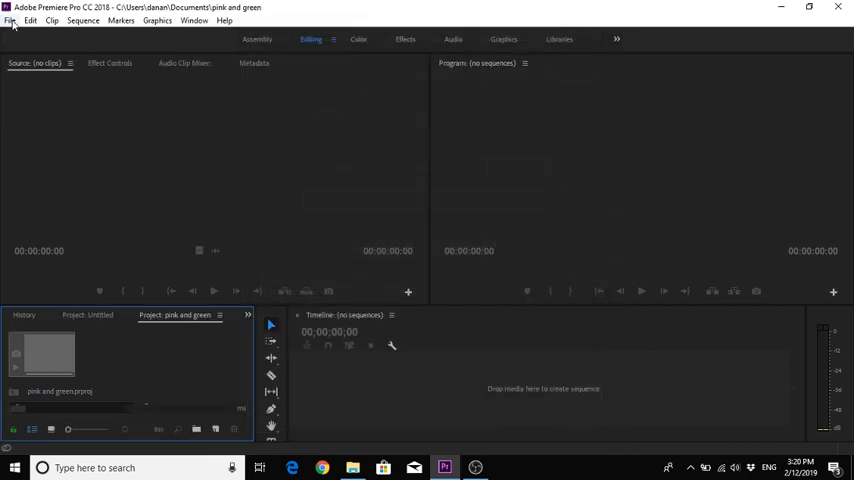
Import the clip M2U02054 through File > Import
click(10, 20)
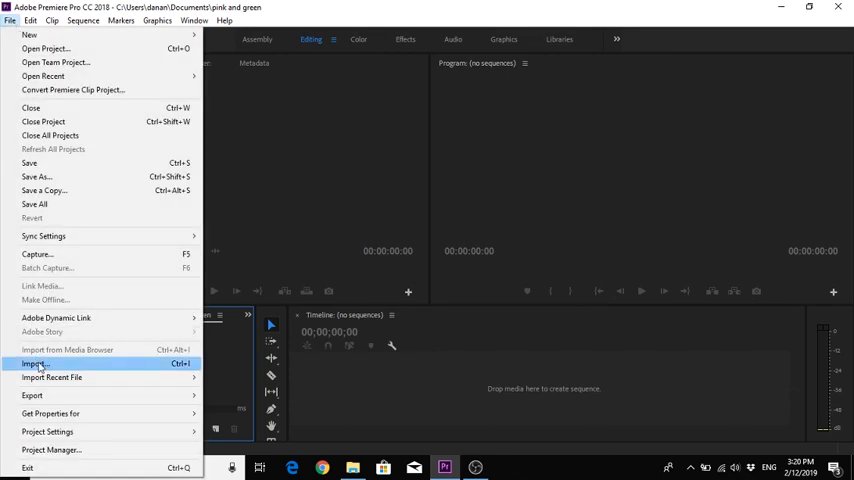
click(34, 363)
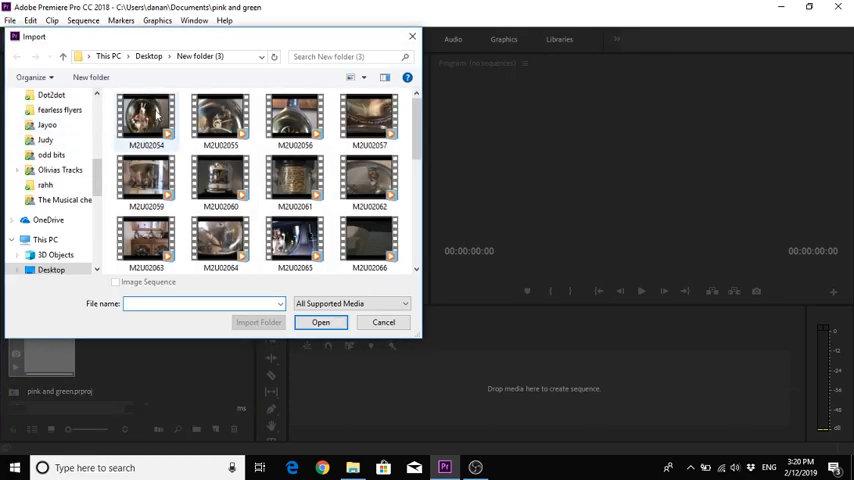
click(320, 322)
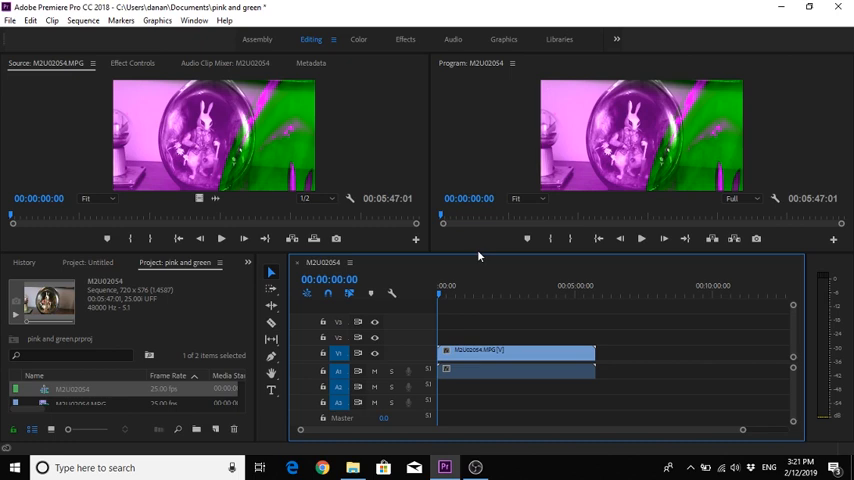
click(640, 238)
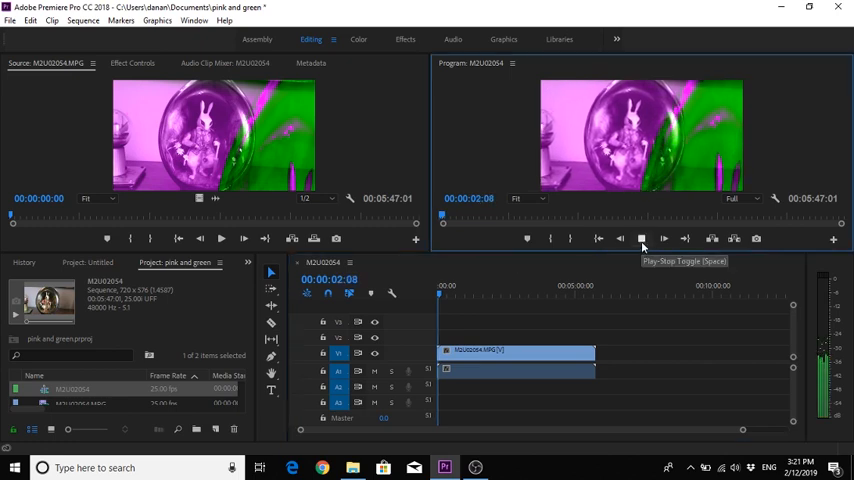
click(641, 238)
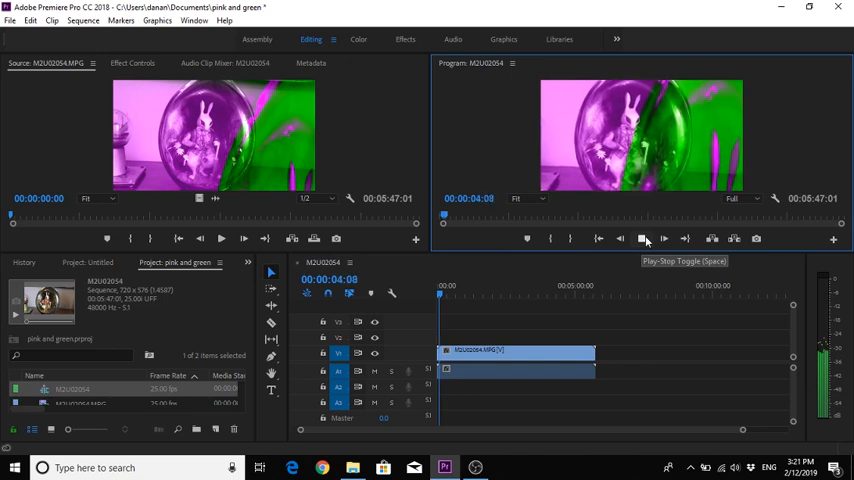
click(641, 238)
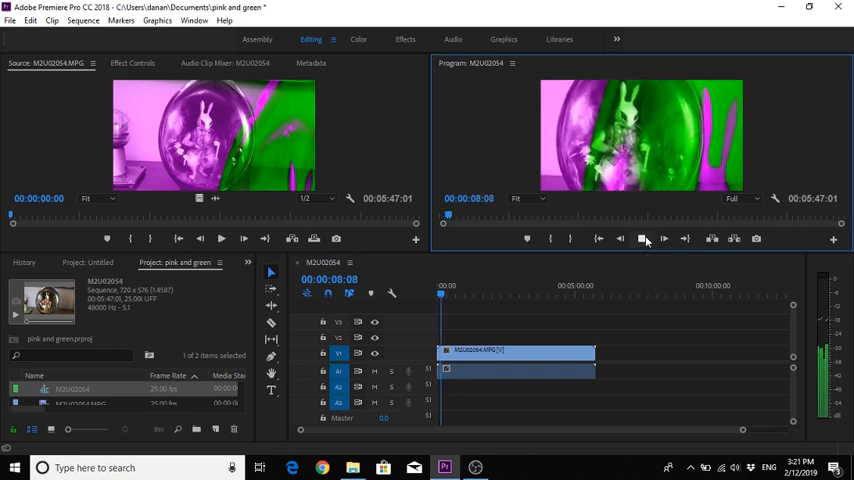
click(598, 238)
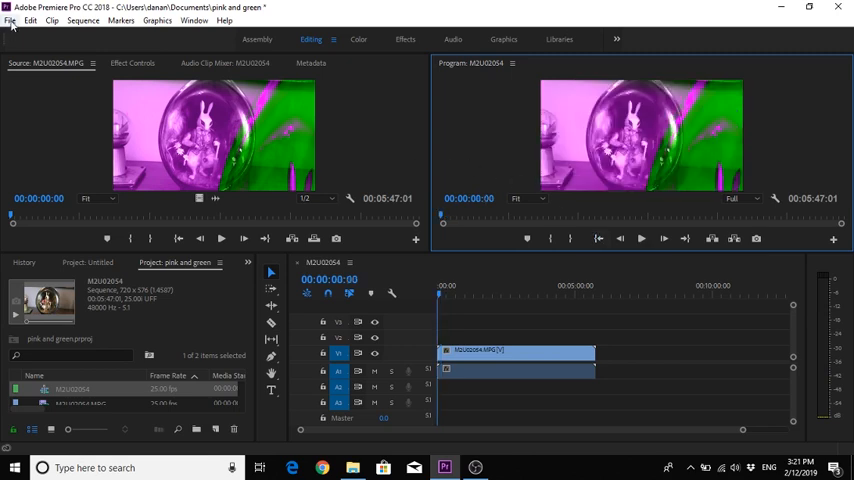
Set the project renderer to Mercury Playback Engine Software Only in Project Settings > General
click(10, 19)
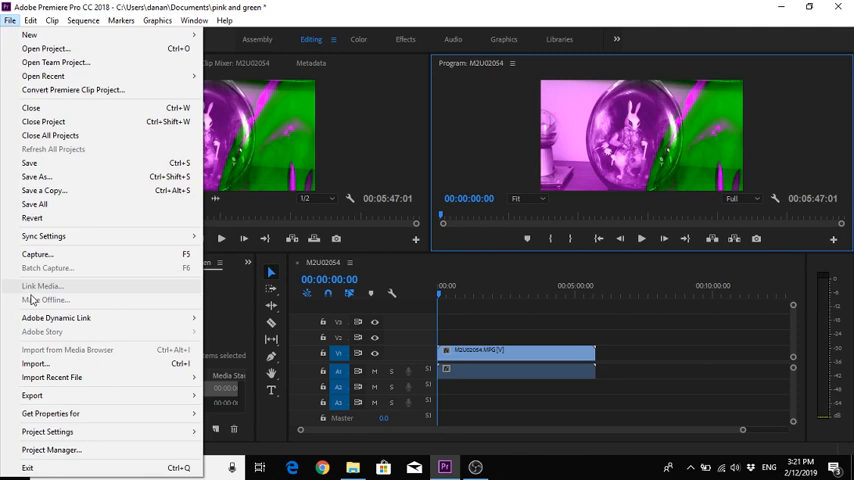
click(47, 431)
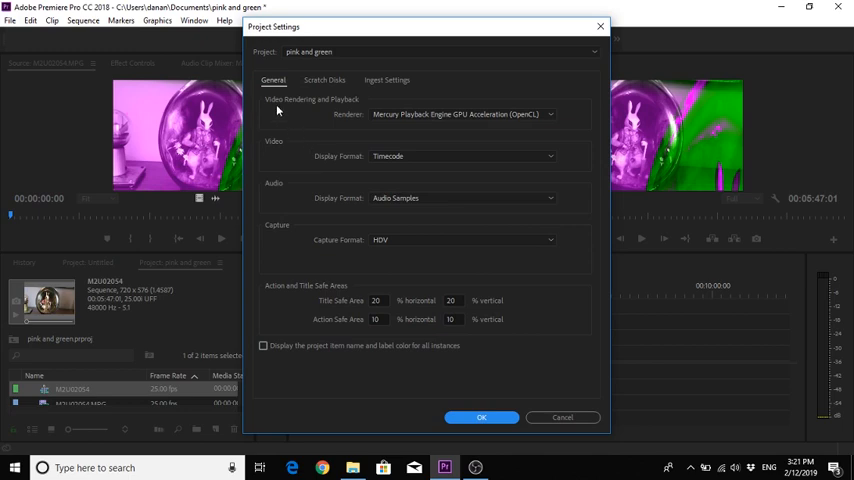
mouse_move(332, 120)
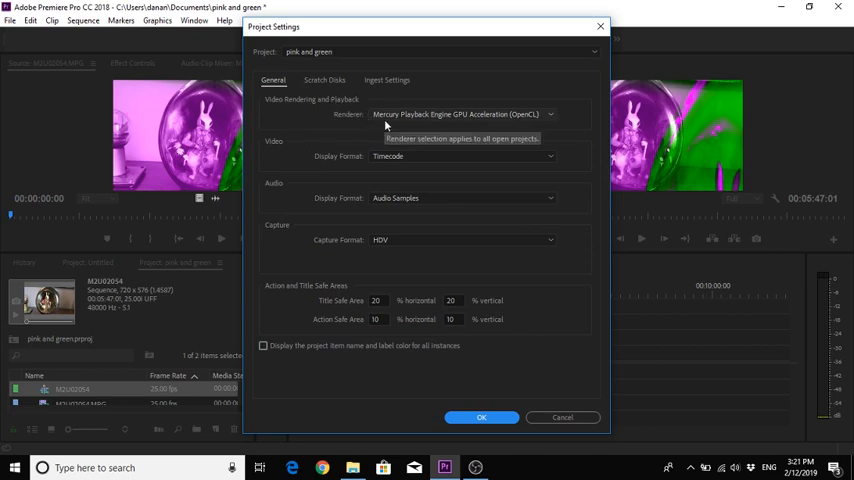
mouse_move(470, 120)
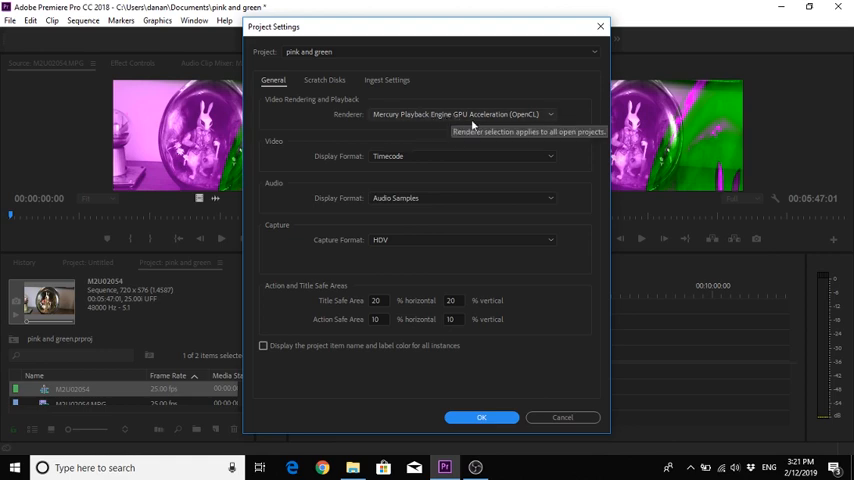
mouse_move(549, 120)
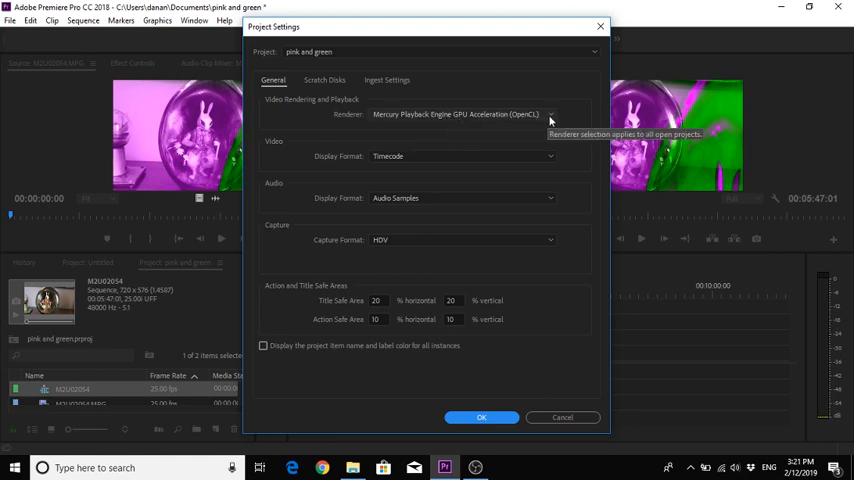
click(550, 114)
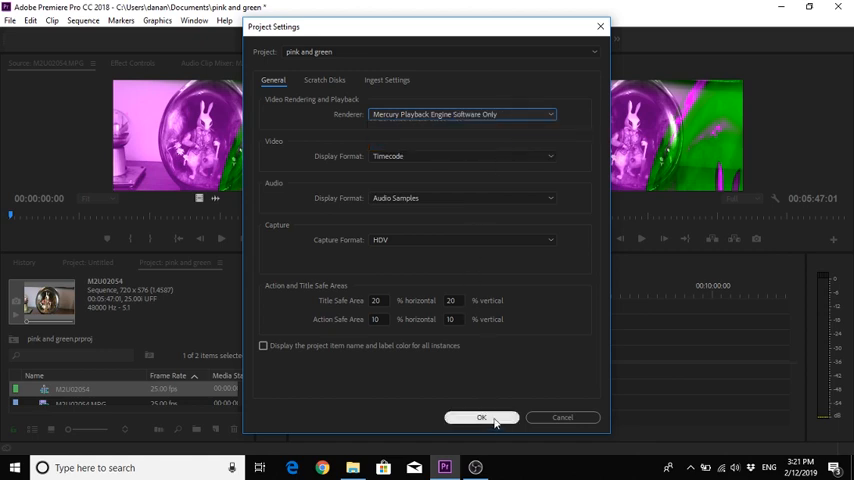
click(481, 417)
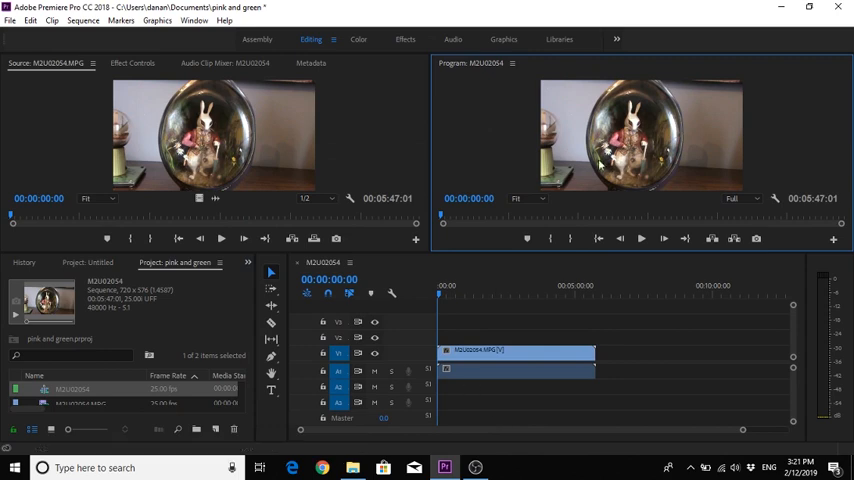
mouse_move(520, 159)
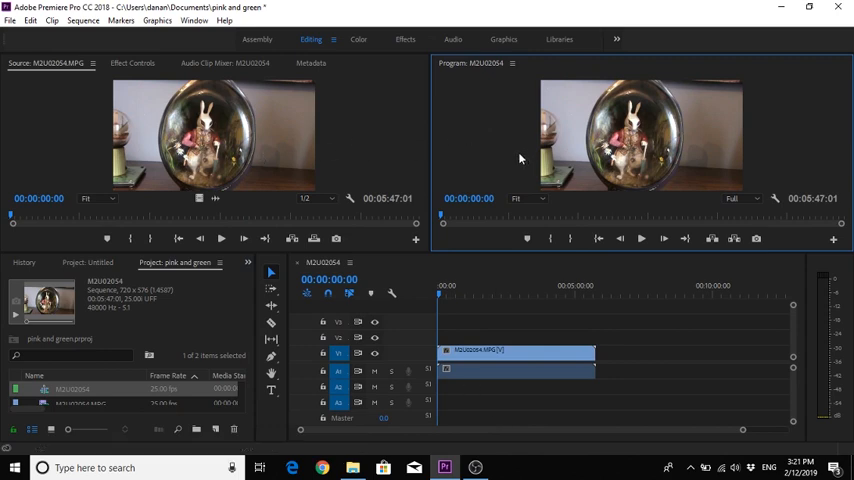
Play and stop the M2U02054 sequence to check for natural colours
click(642, 238)
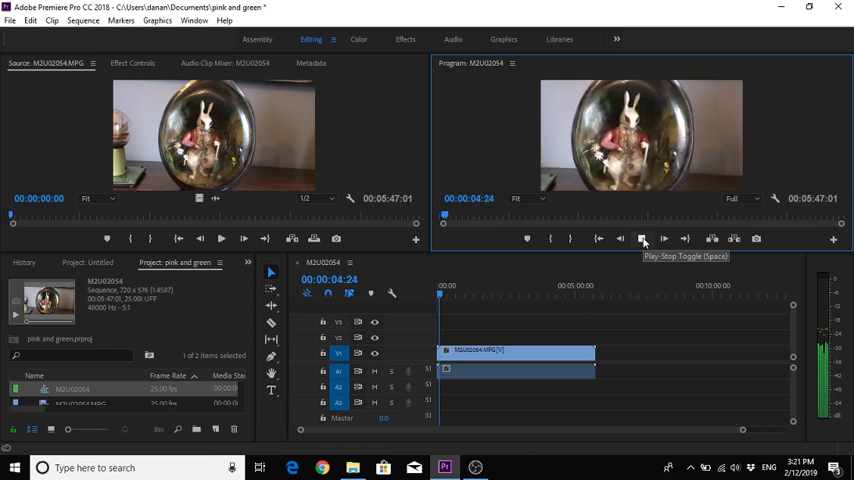
click(642, 238)
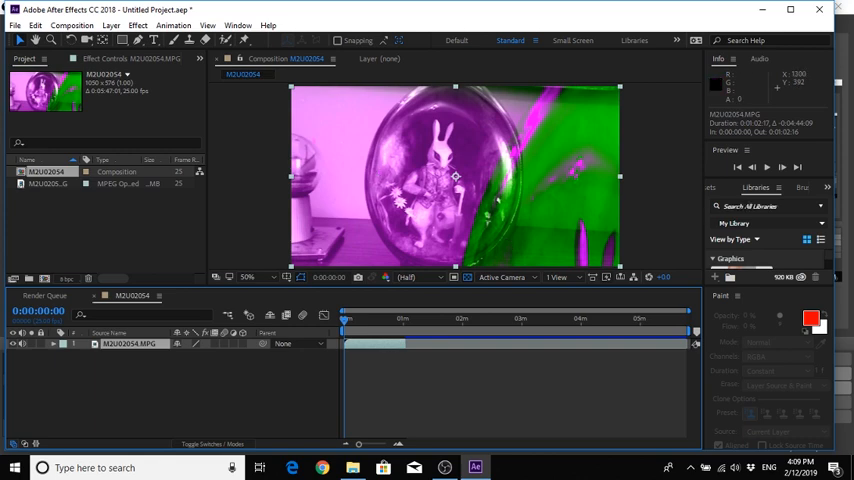
mouse_move(767, 167)
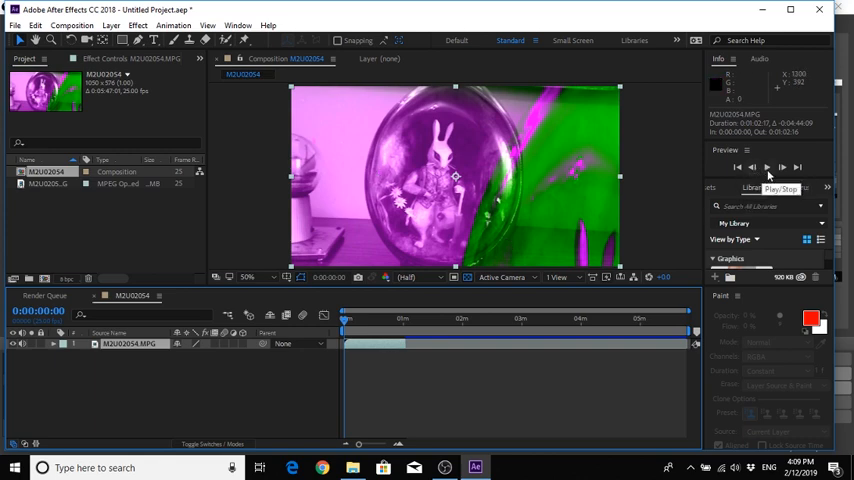
mouse_move(385, 160)
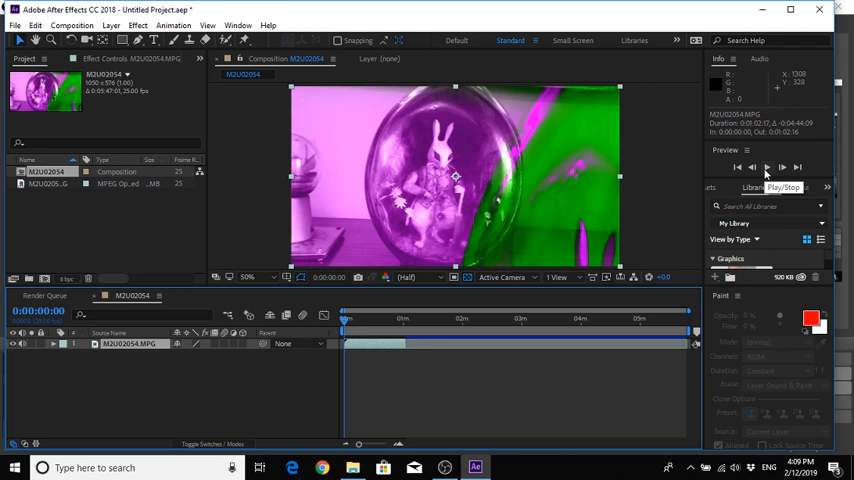
mouse_move(569, 177)
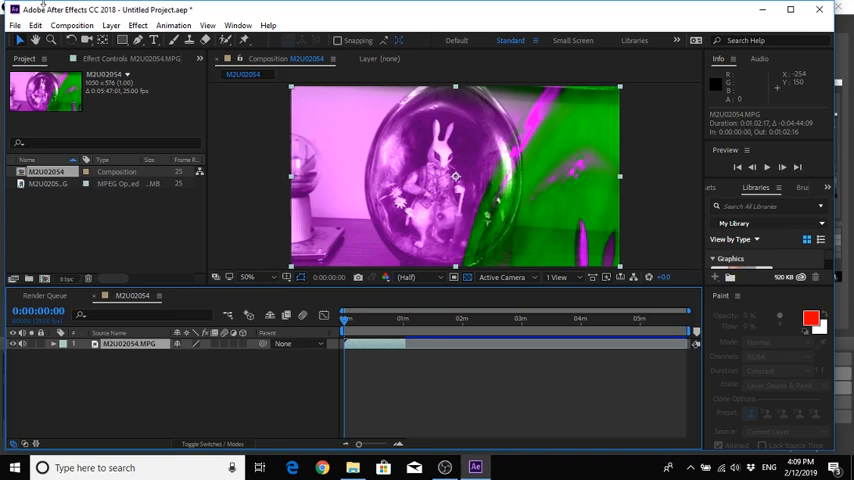
Set Use to Mercury Software Only in Project Settings video rendering and confirm
click(15, 25)
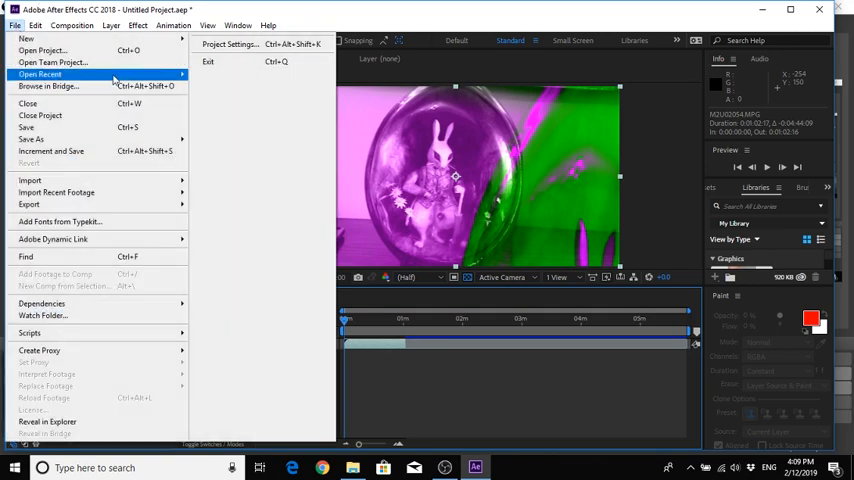
click(230, 44)
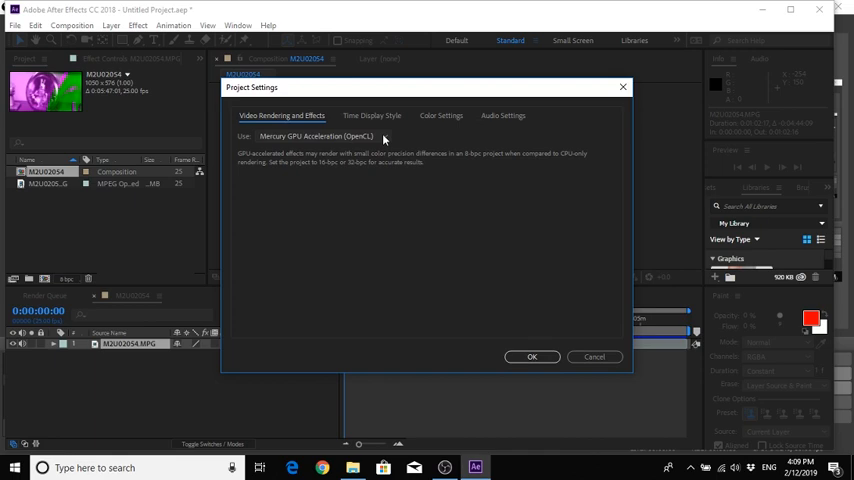
click(316, 135)
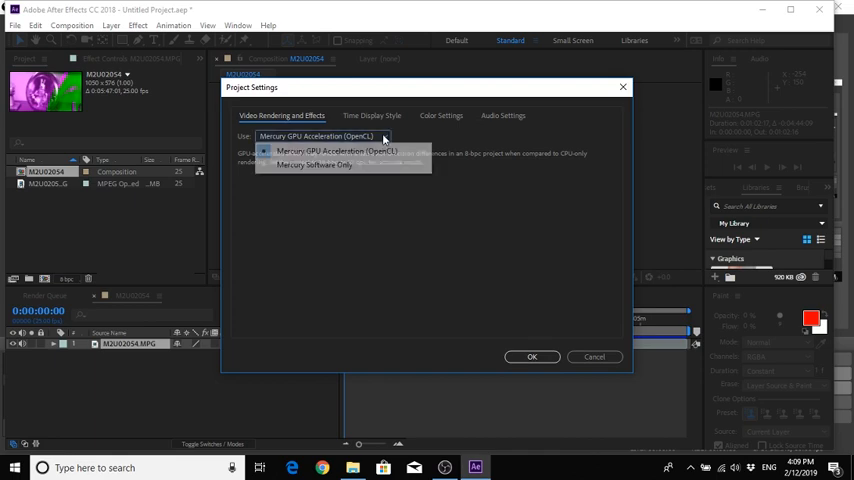
click(314, 164)
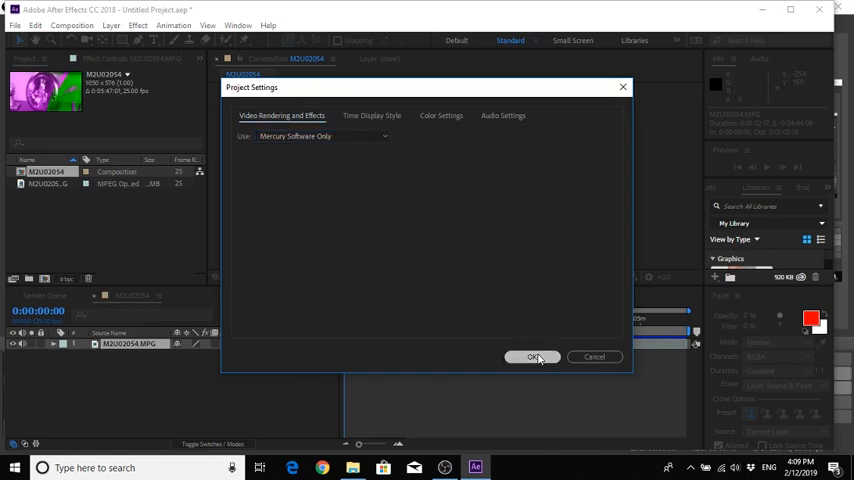
click(533, 357)
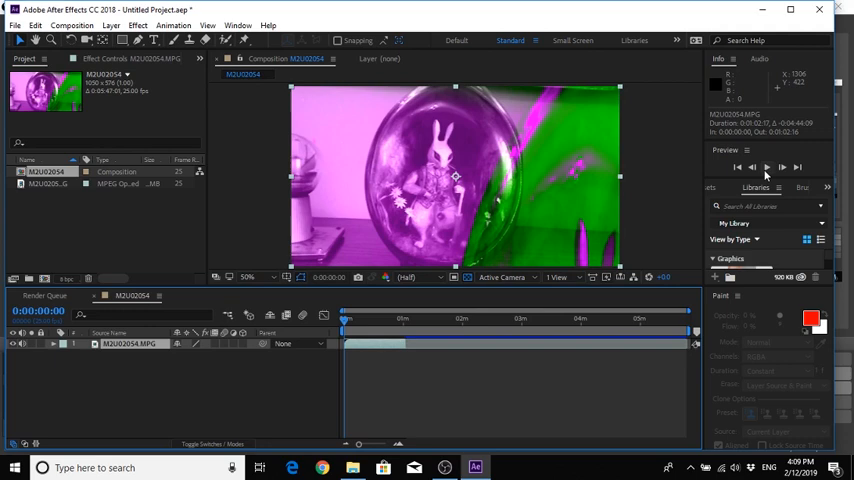
mouse_move(753, 168)
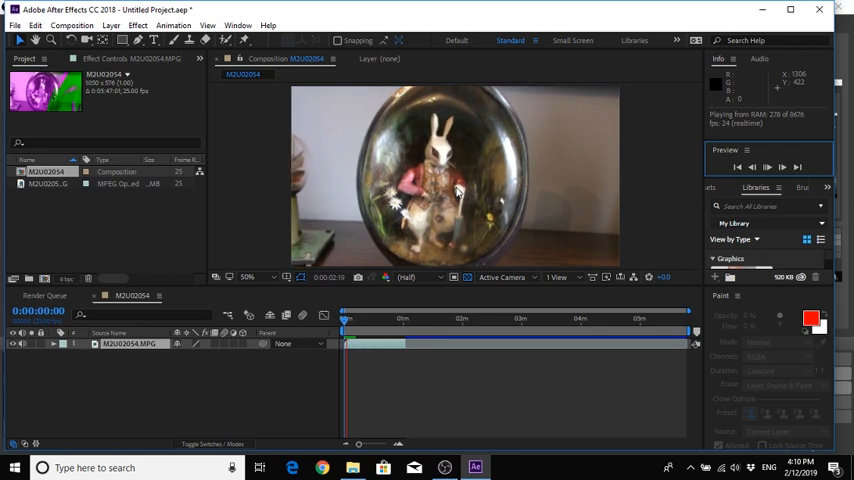
Play and stop the M2U02054 composition preview to check its colours
click(767, 167)
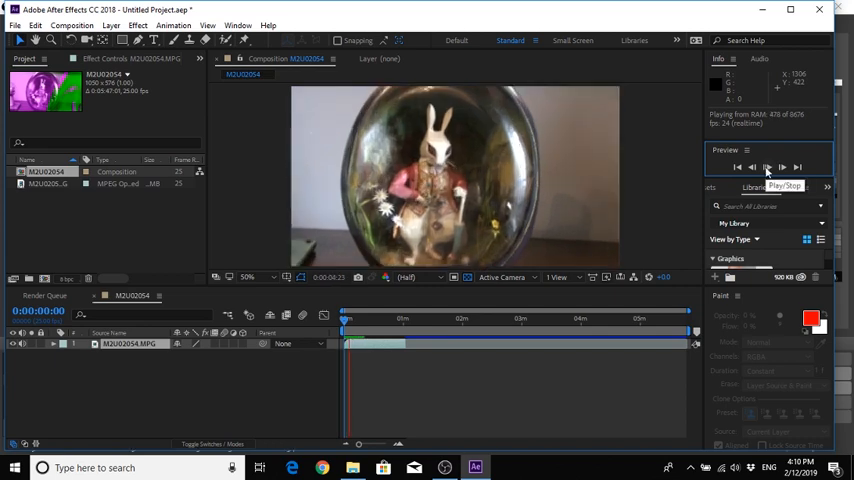
click(767, 167)
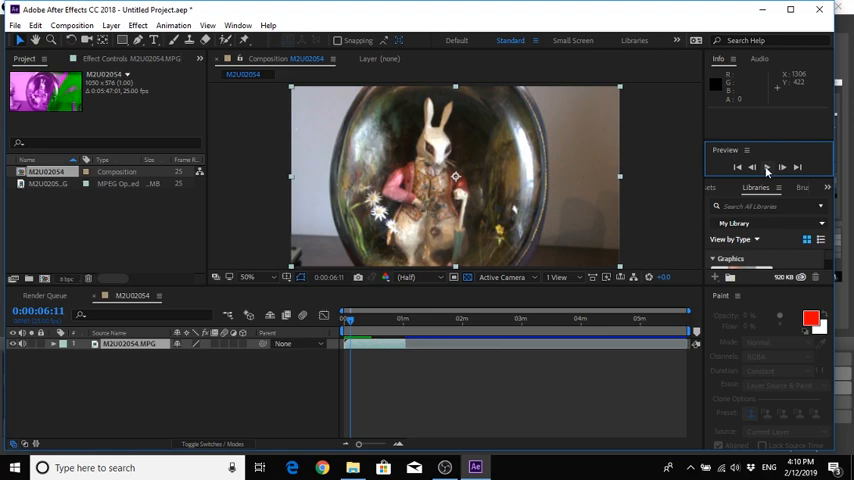
mouse_move(821, 10)
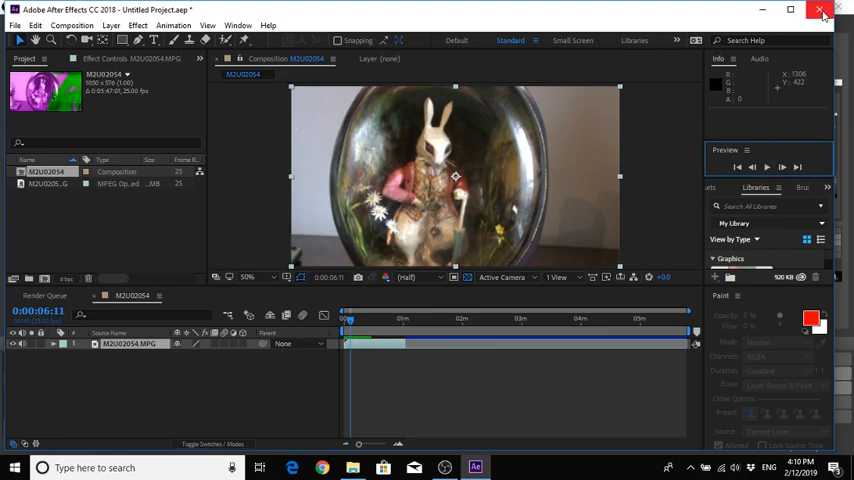